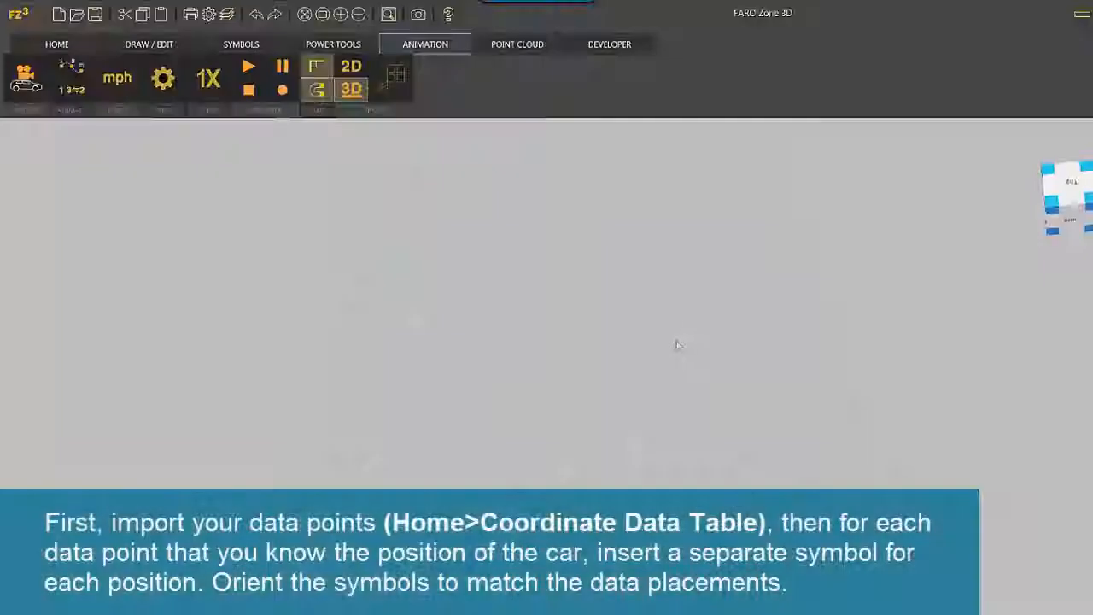
Bring up the Symbols tools and start Multi Select to gather the placed car symbols
left_click(241, 45)
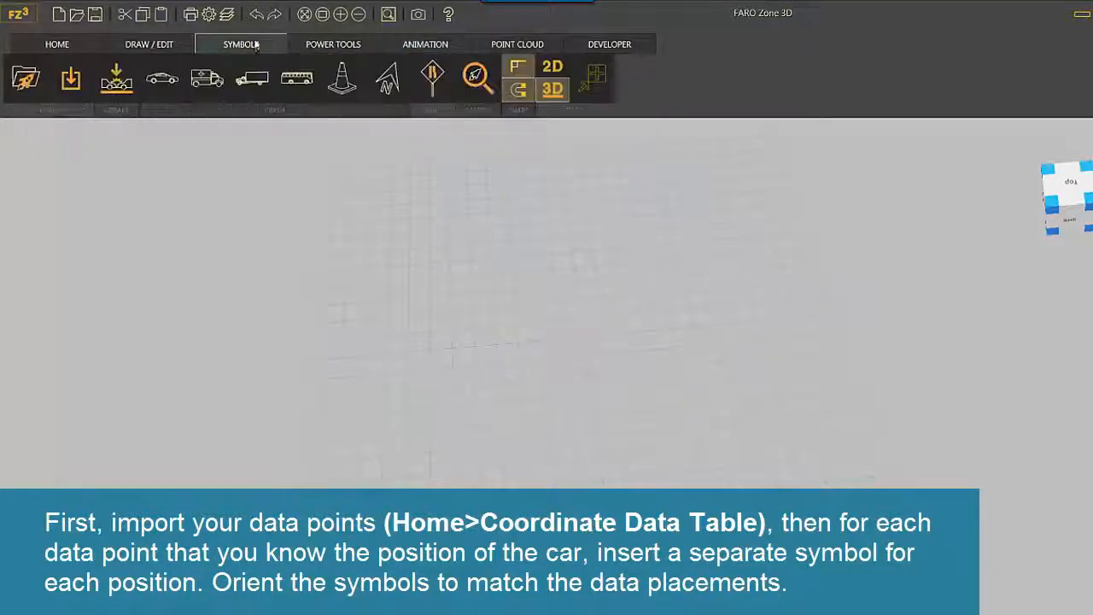
left_click(162, 78)
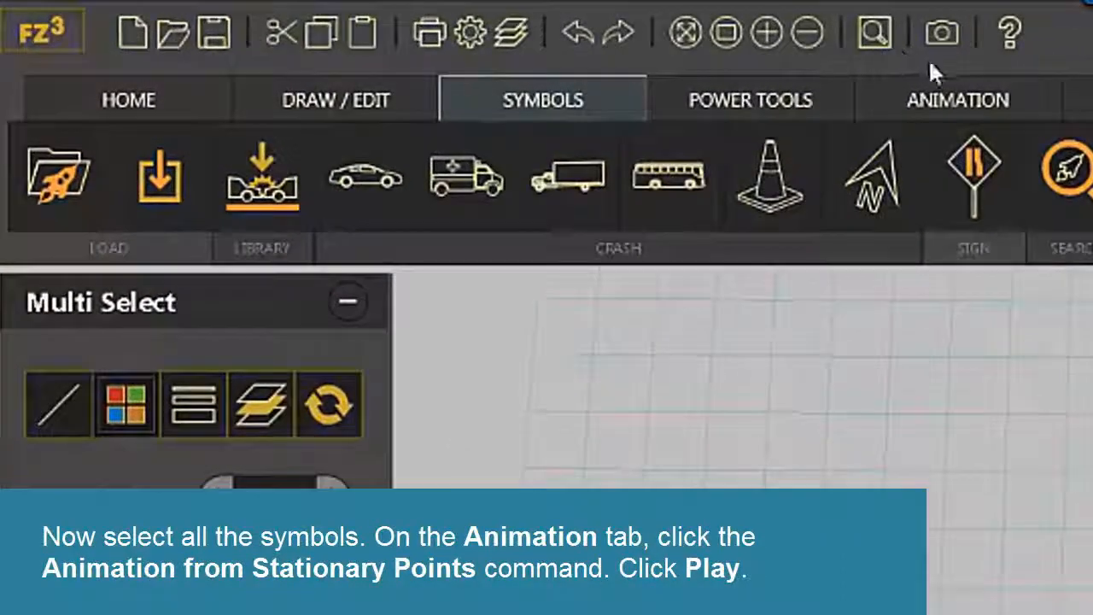
Create the animation from the stationary car symbols and bring up the layer list
left_click(956, 99)
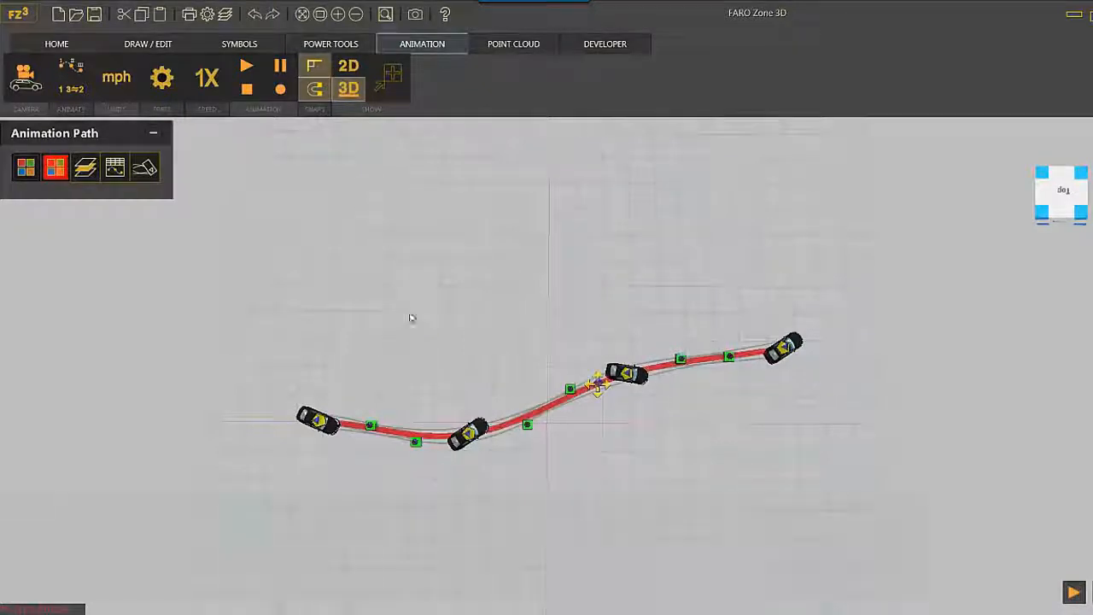
left_click(246, 65)
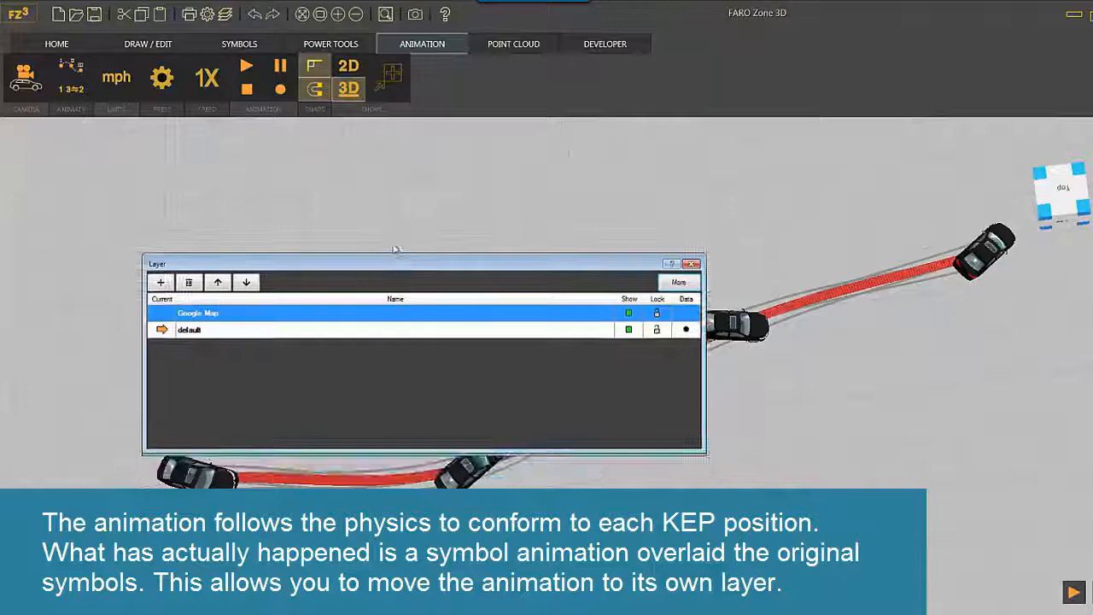
Close the Layer dialog and move the animation path off the original car symbols
left_click(692, 263)
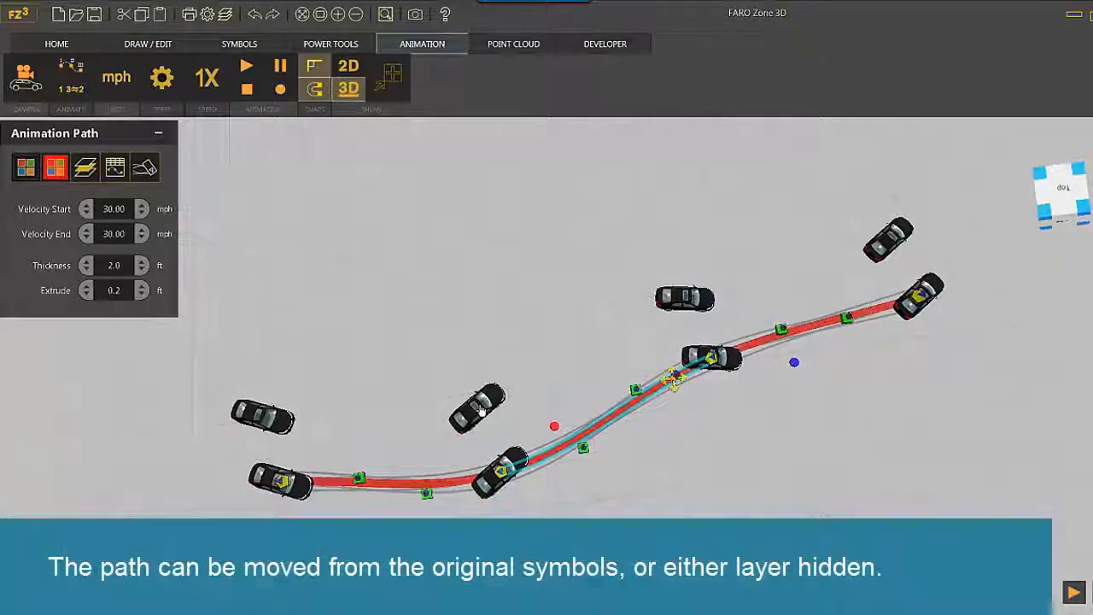
left_click(478, 410)
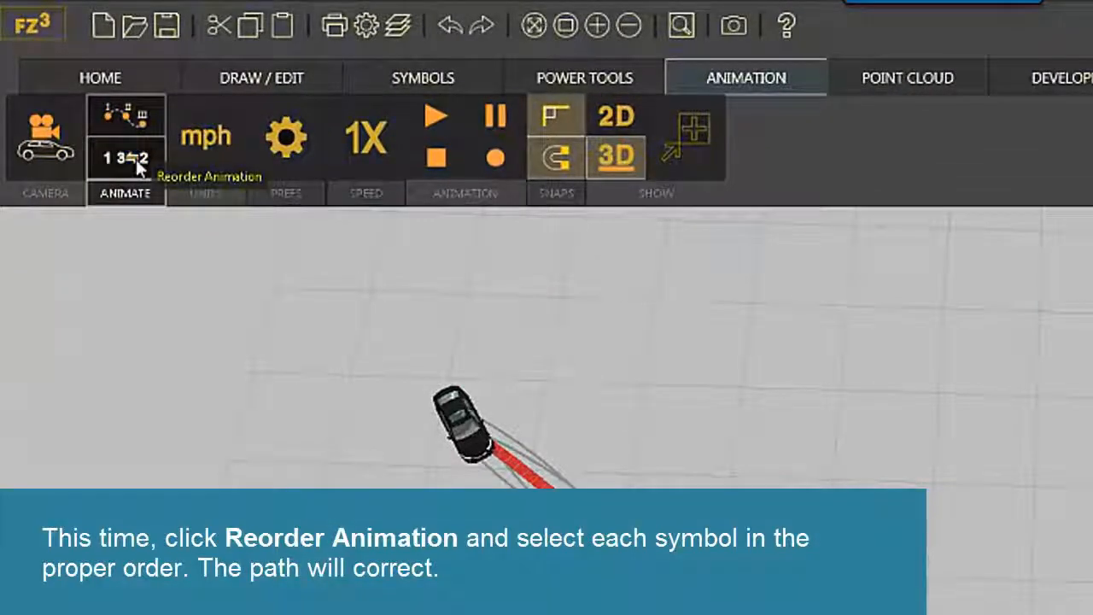
Start Reorder Animation so the car's path order can be corrected
left_click(126, 116)
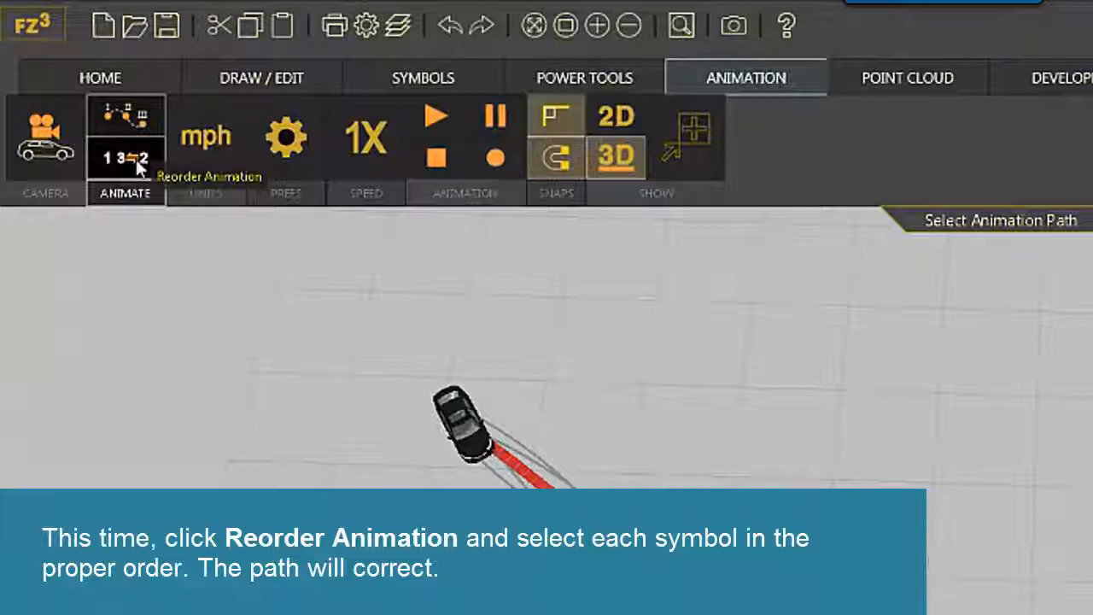